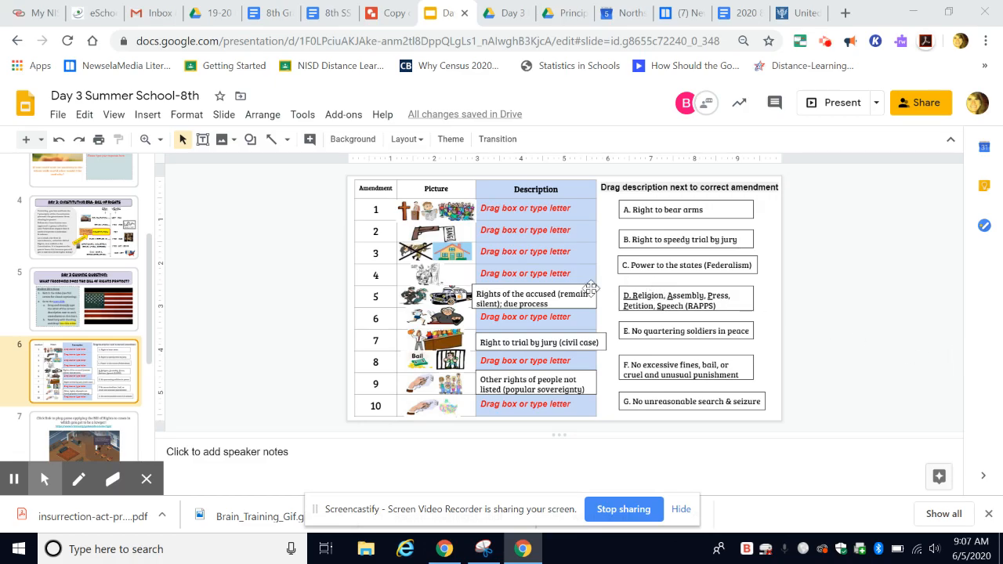
mouse_move(617, 285)
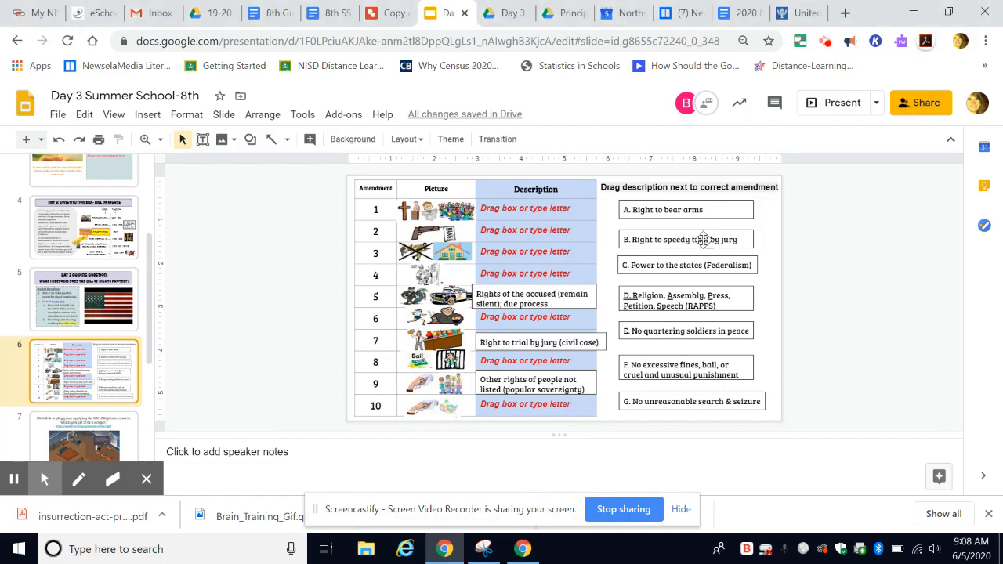
Step: Review the directions slide, then drag the Right to bear arms box into amendment 1's description
left_click(687, 265)
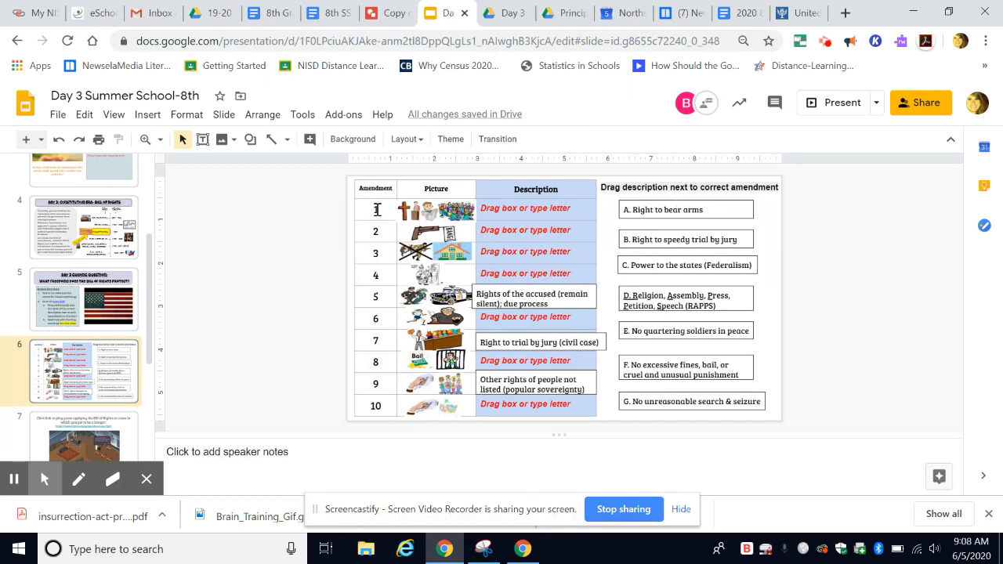
left_click(436, 210)
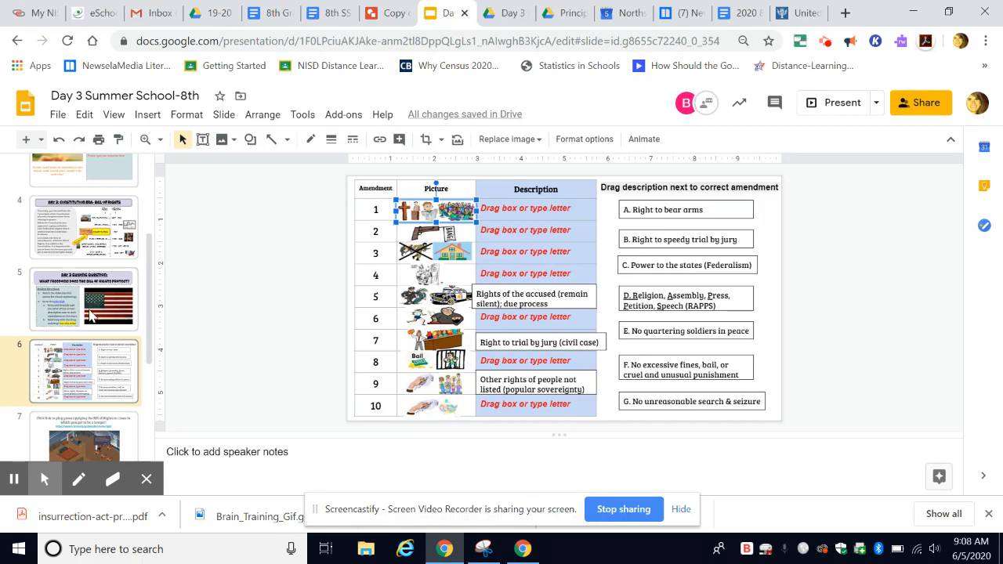
left_click(85, 298)
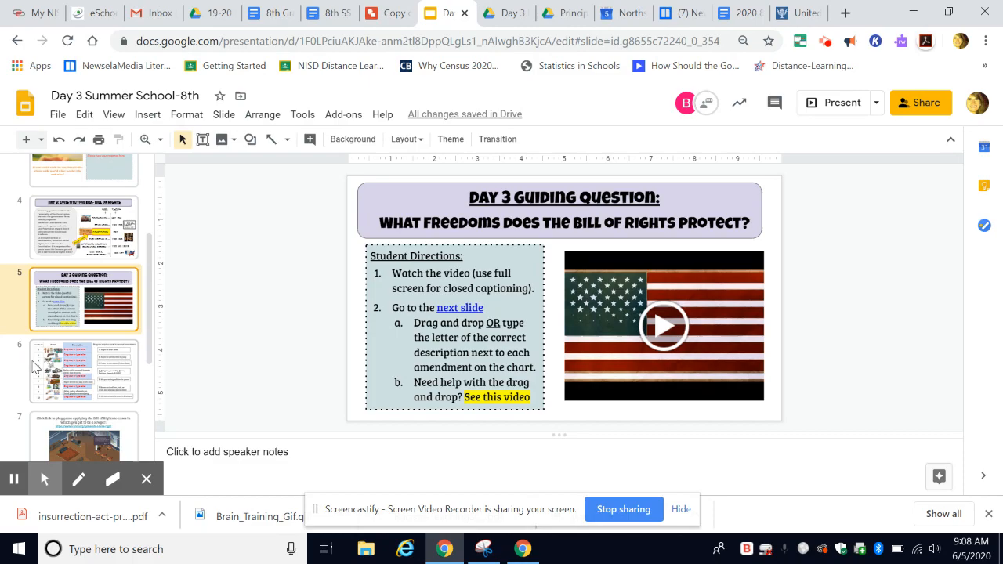
left_click(85, 370)
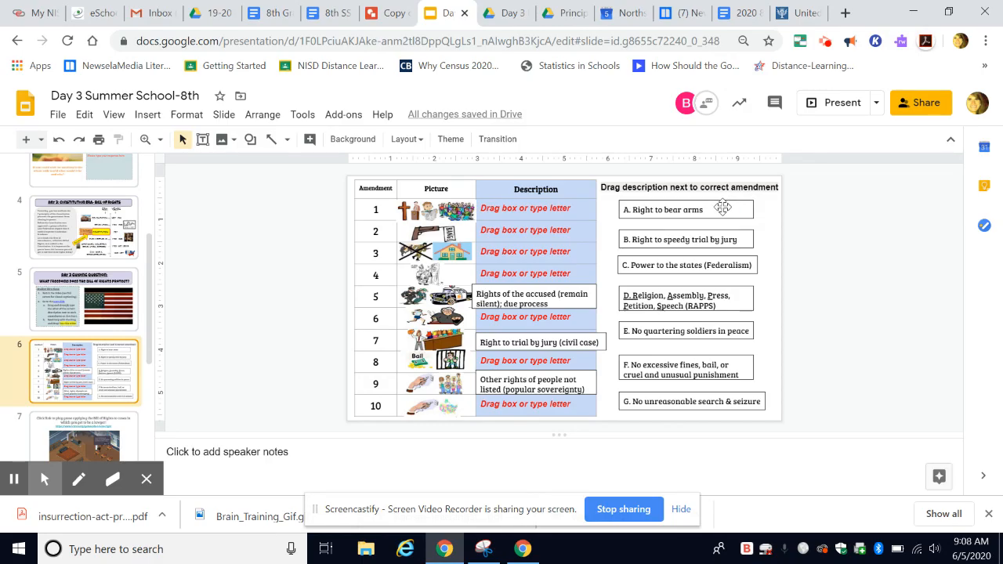
left_click(687, 210)
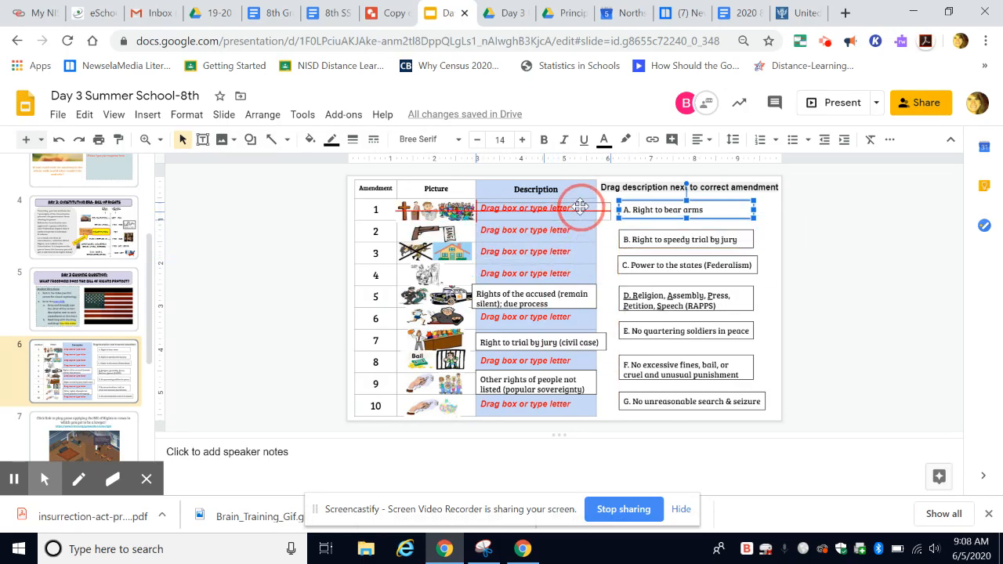
left_click_drag(687, 210, 520, 212)
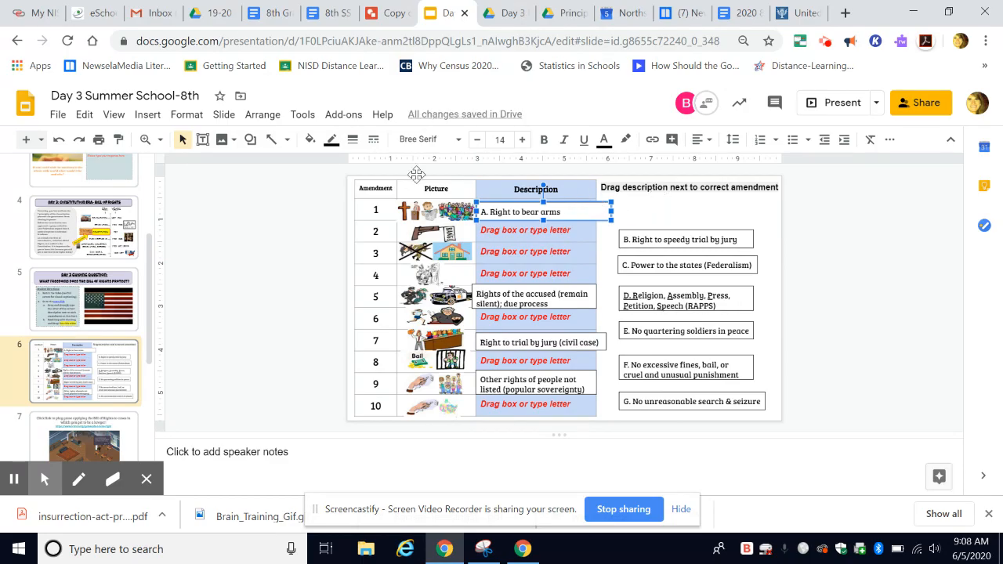
mouse_move(60, 138)
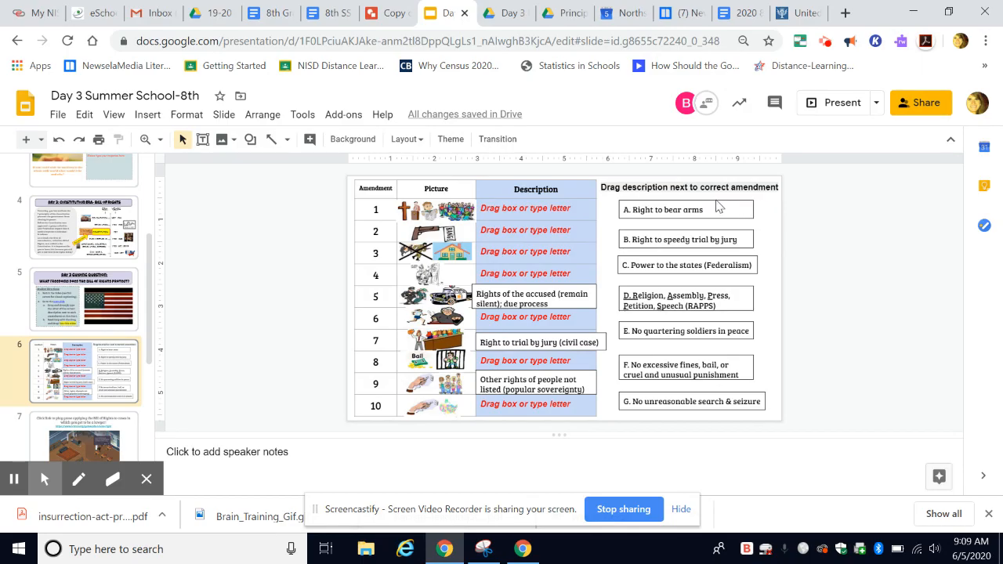
Step: Move the Right to bear arms box back to the list and enter the letter A in the cell instead
left_click(687, 210)
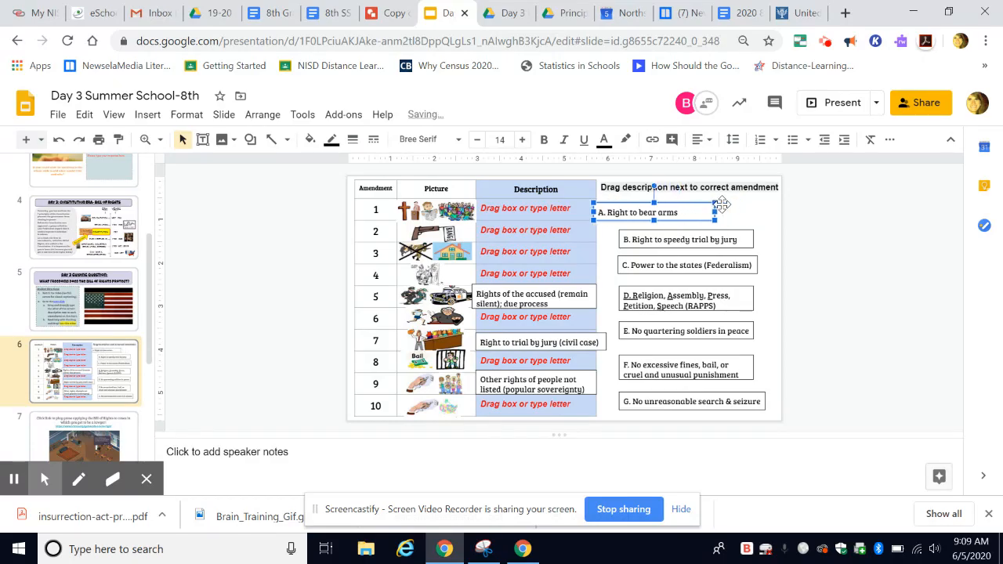
left_click_drag(652, 212, 594, 213)
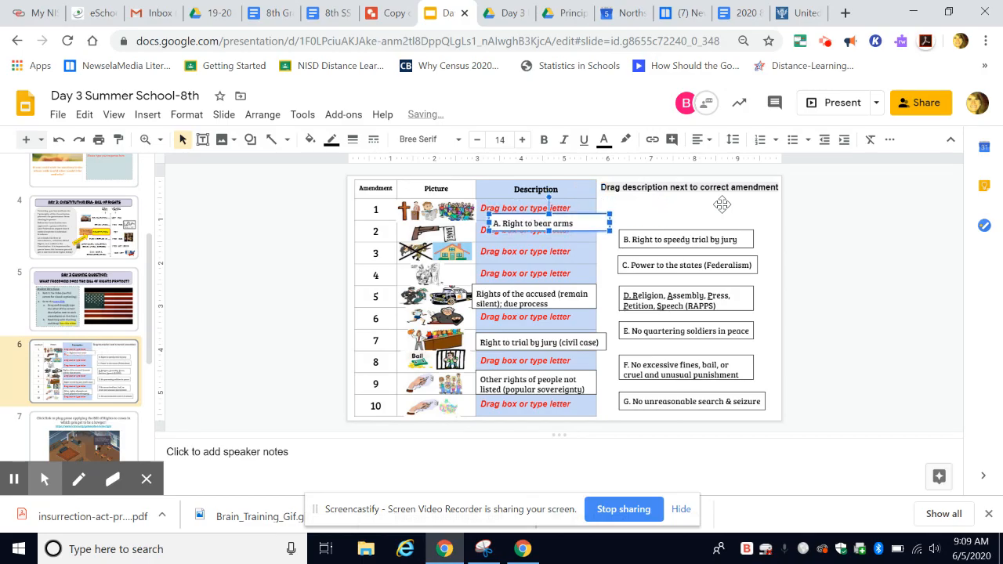
left_click_drag(533, 222, 532, 248)
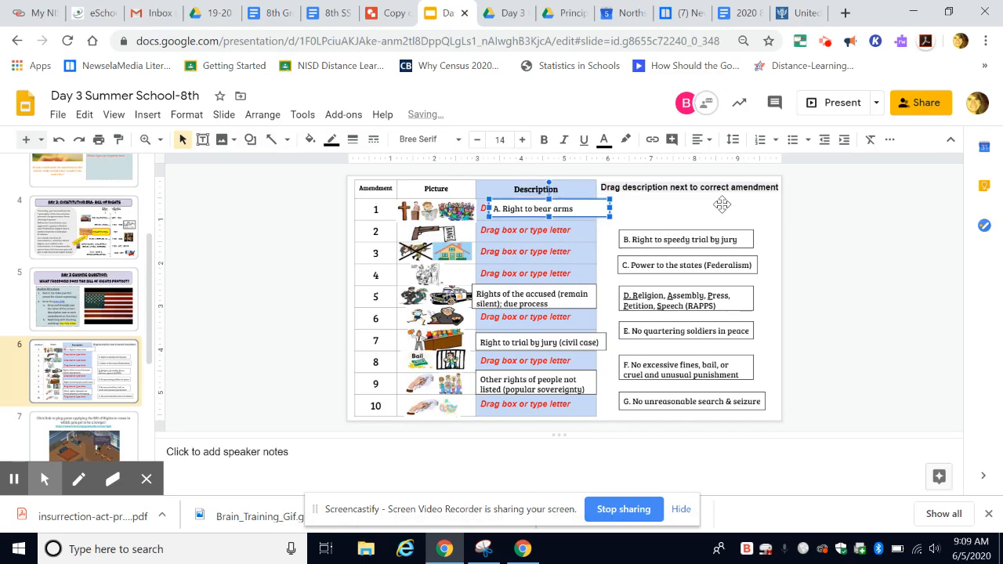
left_click_drag(536, 208, 627, 213)
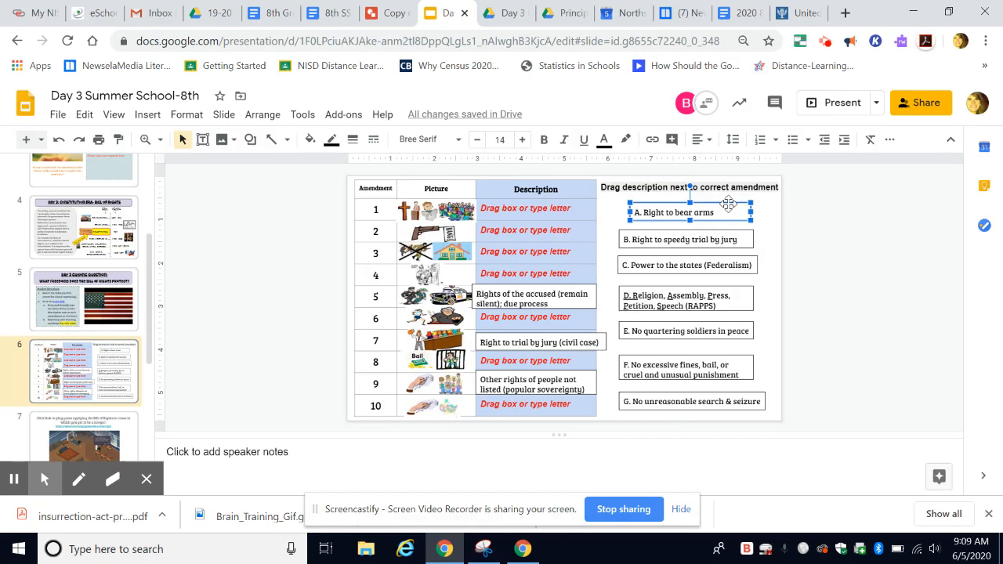
mouse_move(696, 213)
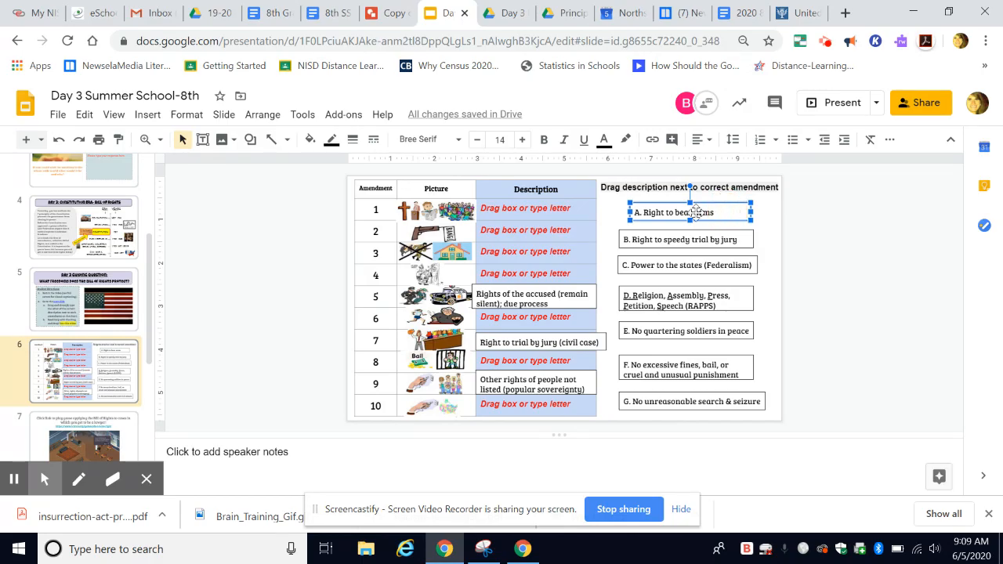
left_click(676, 214)
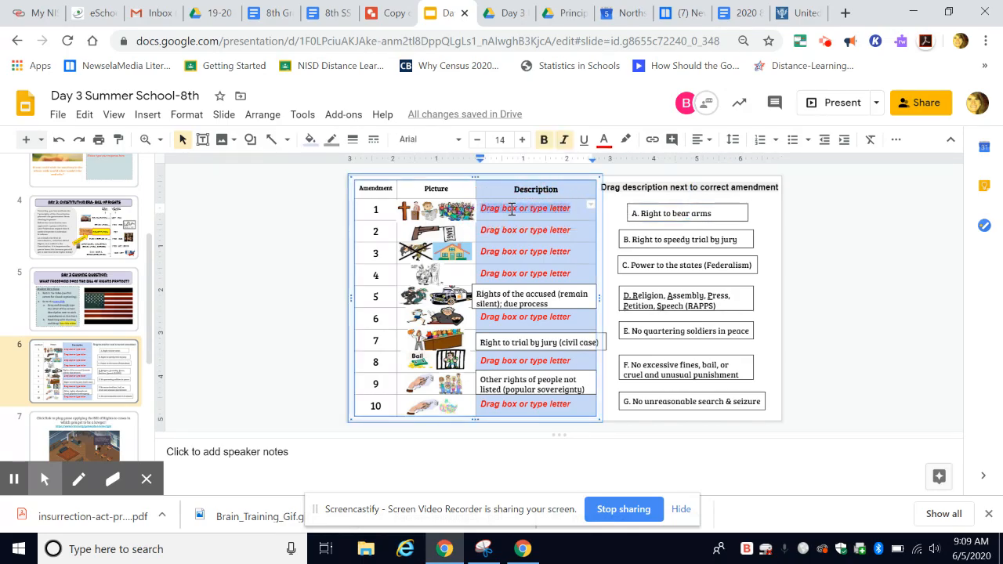
type("A")
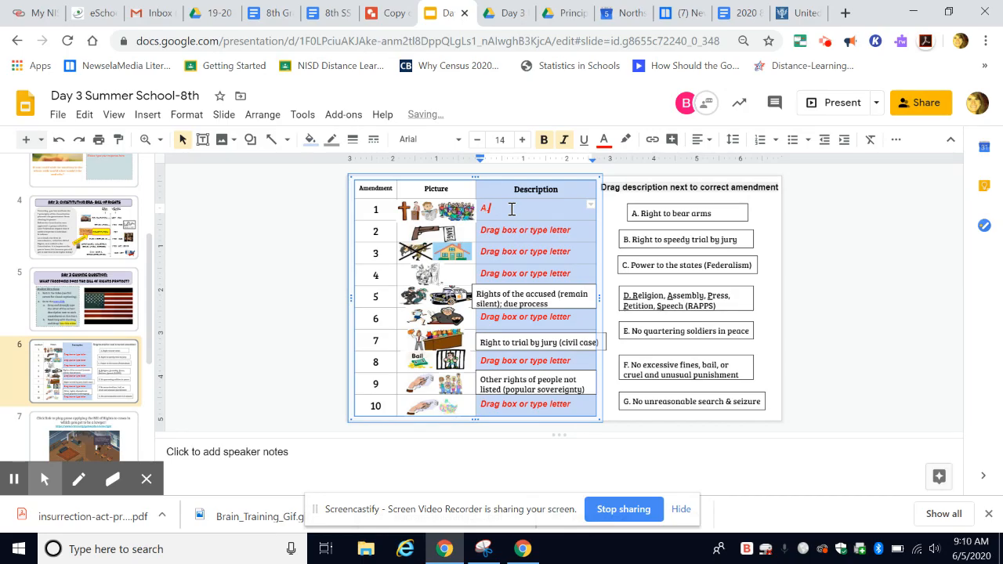